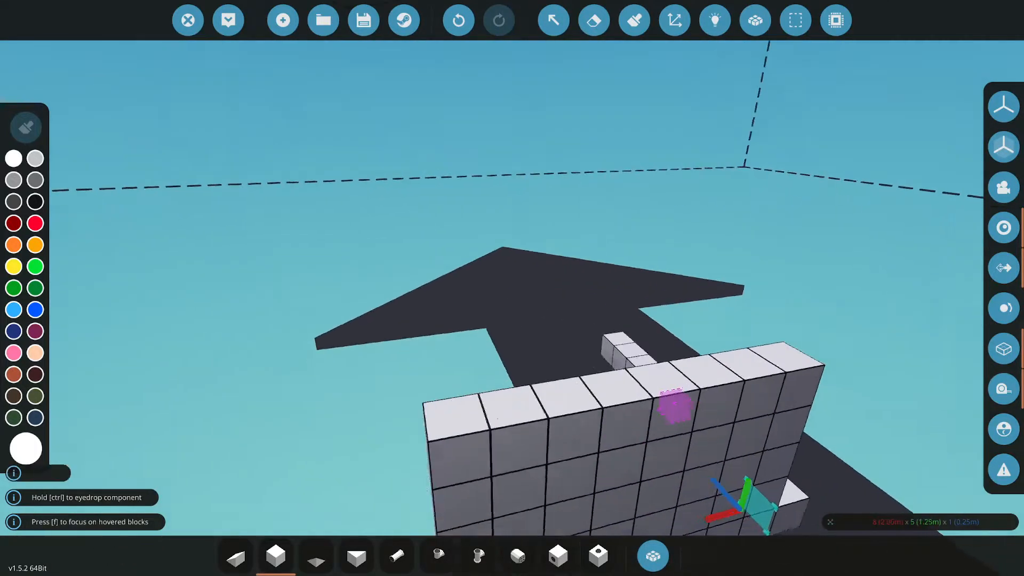
Step: Undo the previously placed wall blocks to clear space for the floor
click(457, 20)
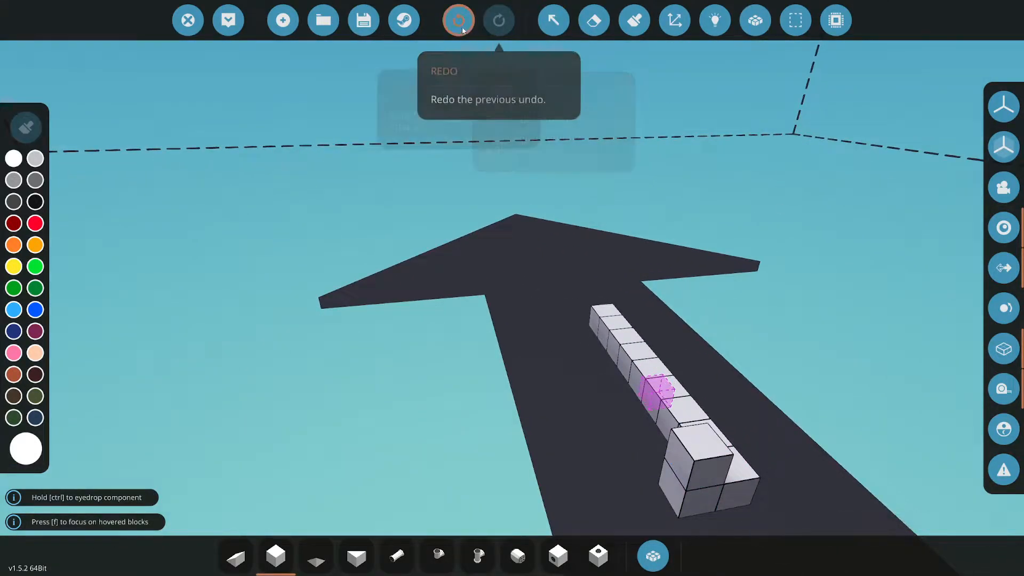
click(457, 19)
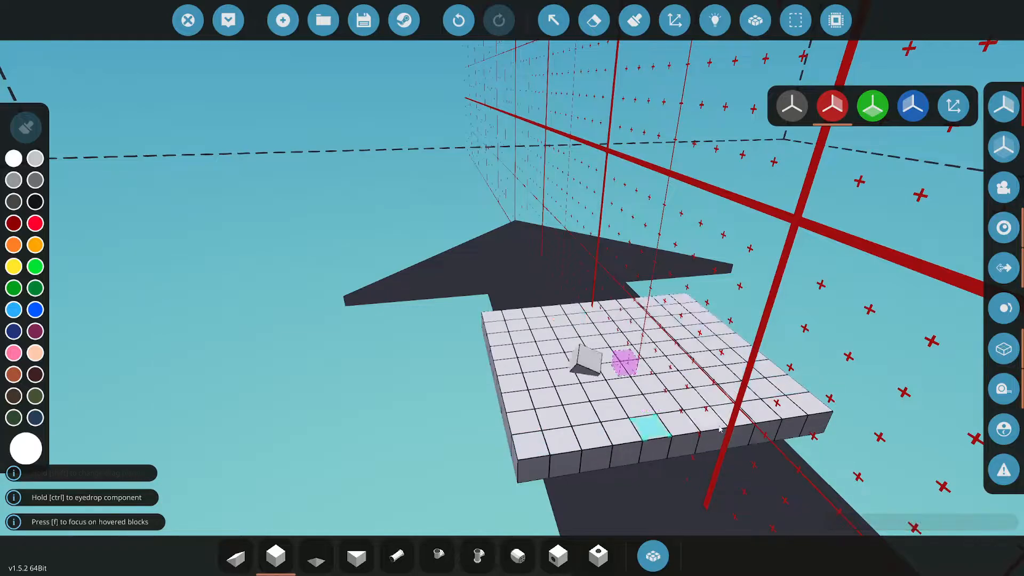
mouse_move(275, 555)
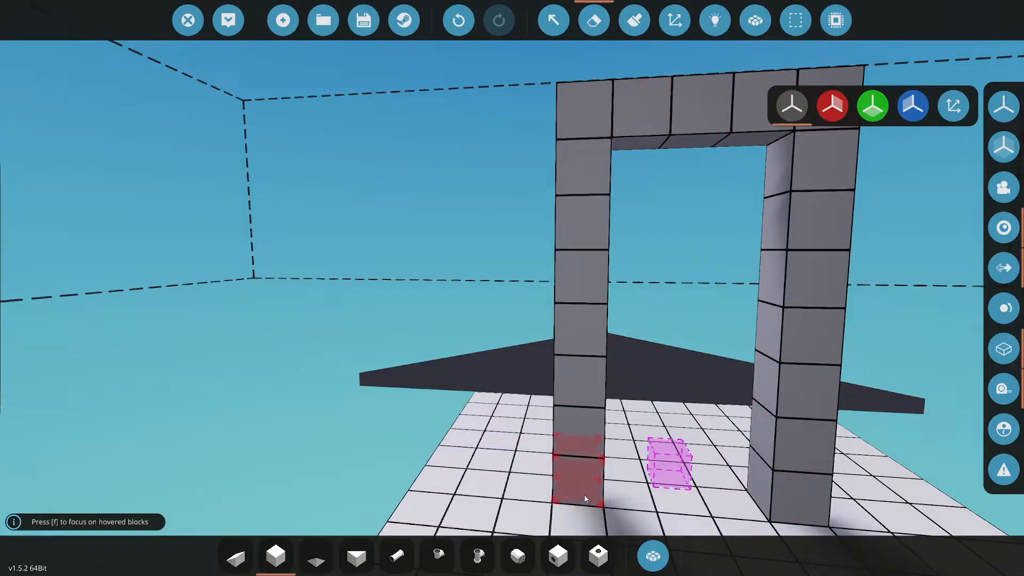
Step: Place the robotic pivot and dark door panel inside the frame with a window gap
click(650, 556)
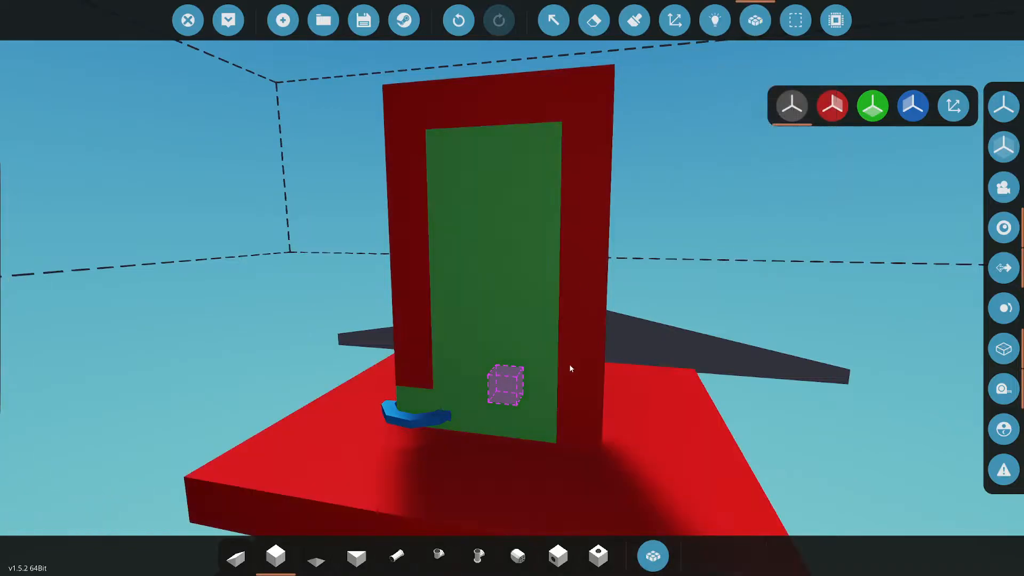
mouse_move(594, 20)
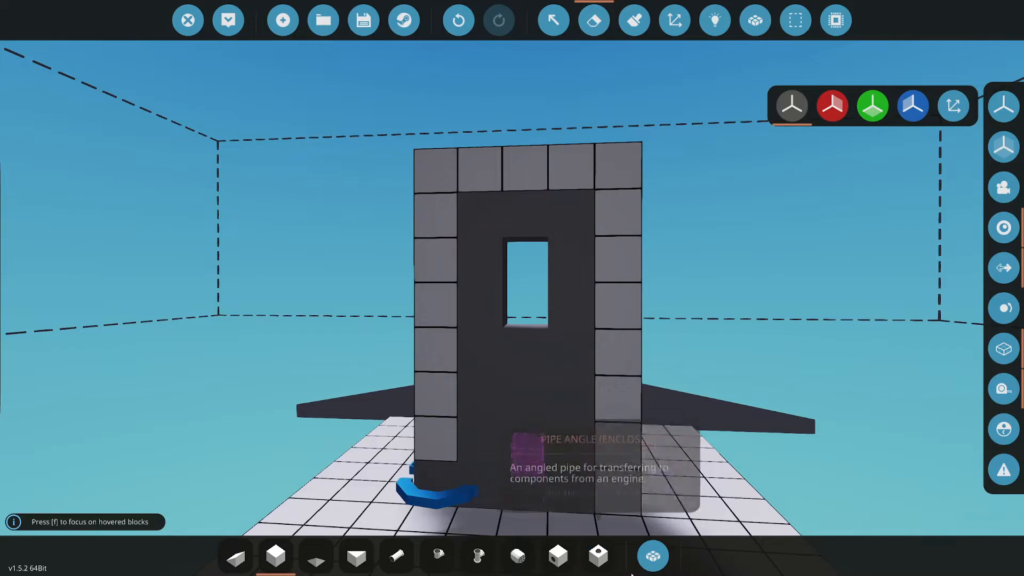
Step: Fit a Window 1x2 into the door opening and add a toggle button beneath it
click(650, 555)
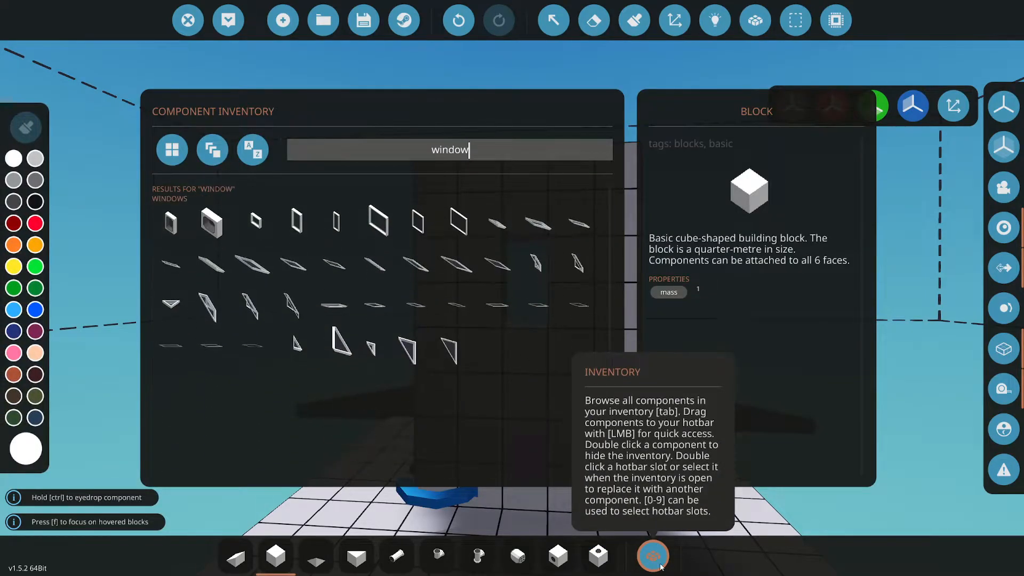
click(334, 222)
text(to)
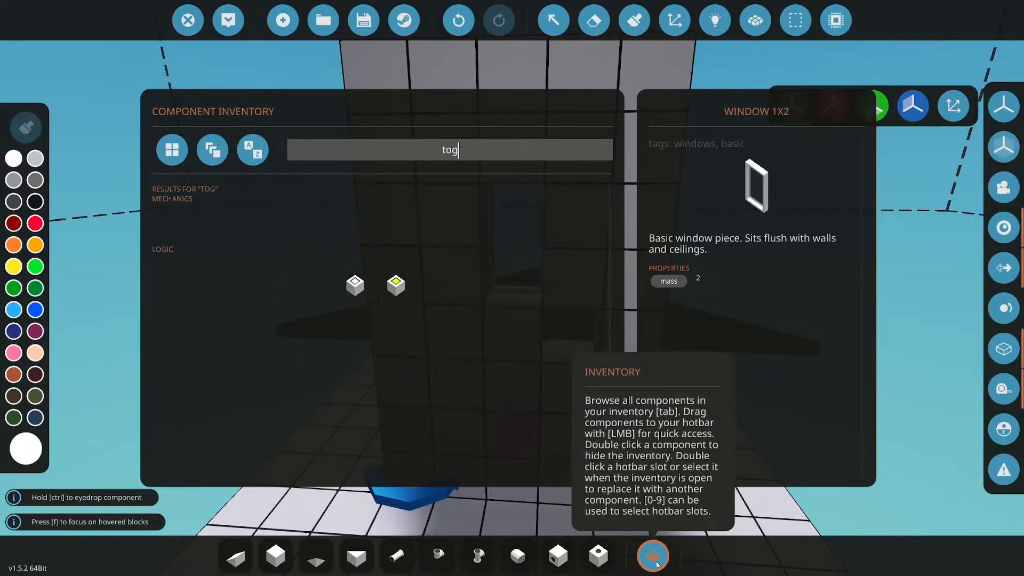
text(gle)
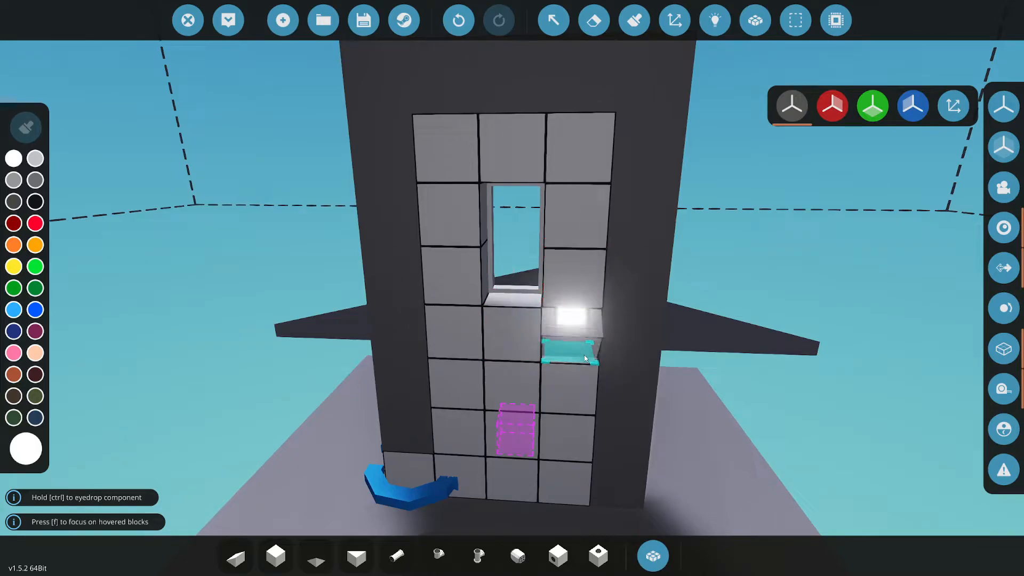
click(652, 555)
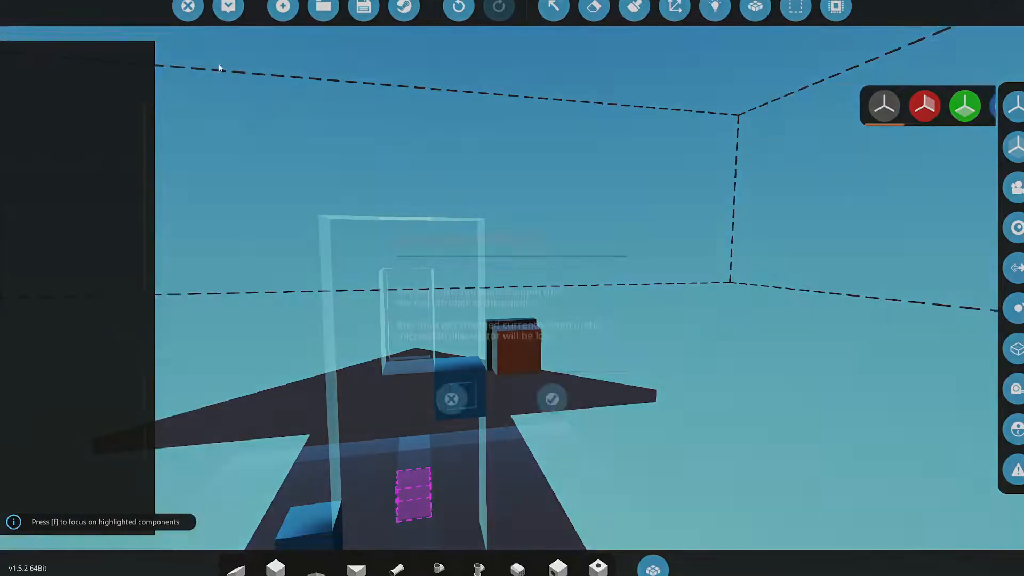
Step: Add an on/off input node Toggle and a number output node Pivot to the microcontroller logic
click(456, 19)
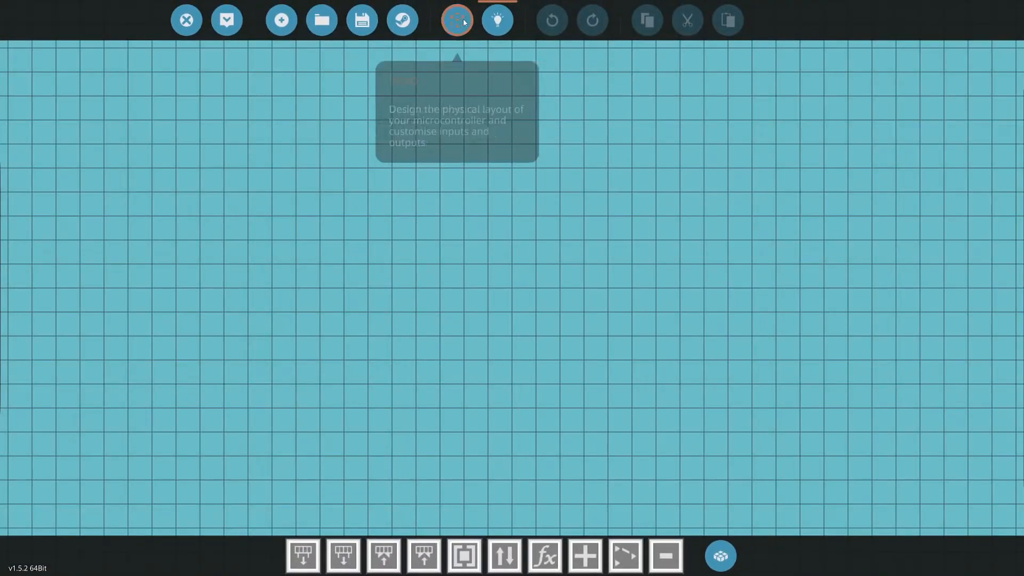
click(456, 20)
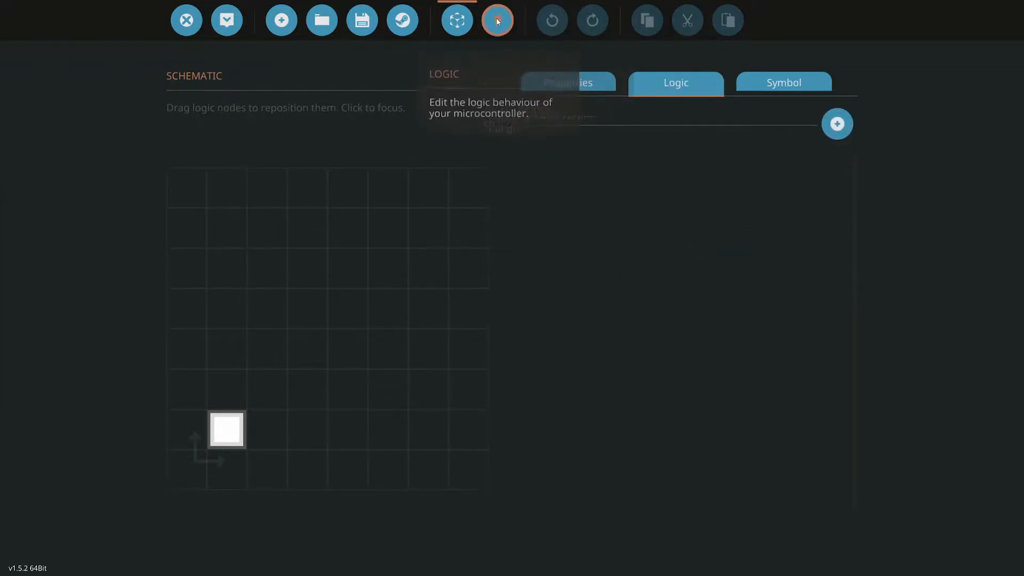
click(497, 19)
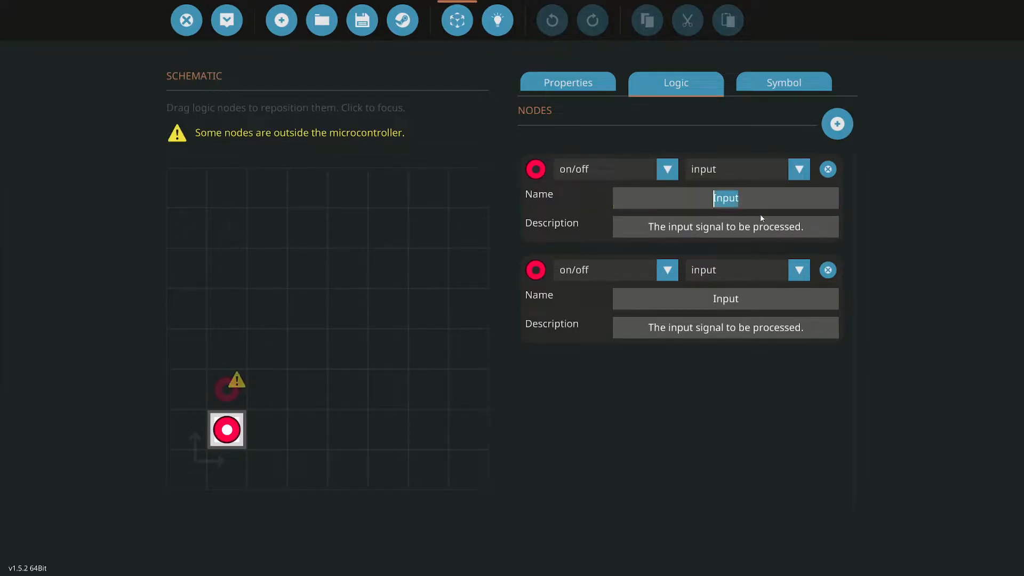
text(Toggle)
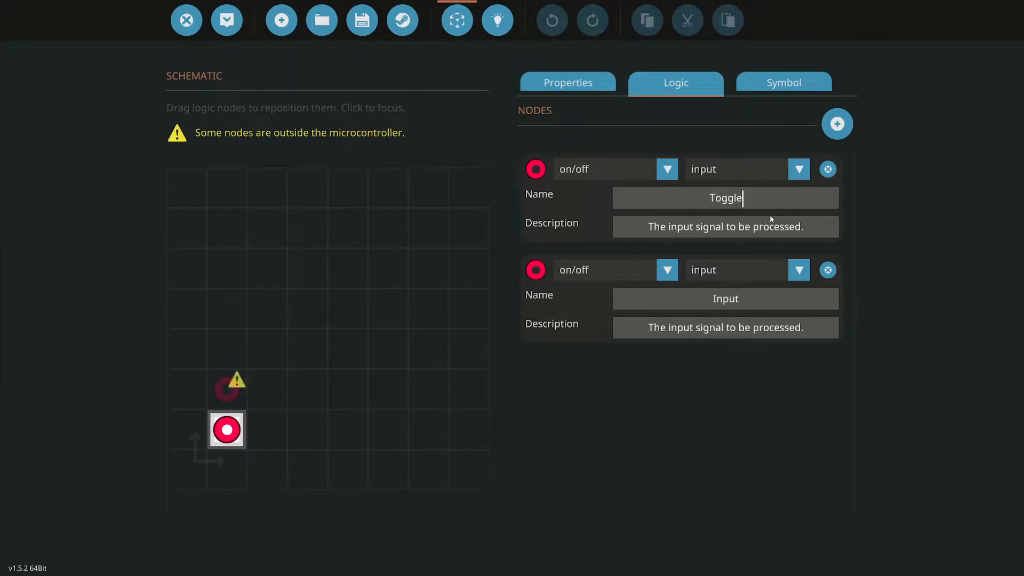
click(797, 270)
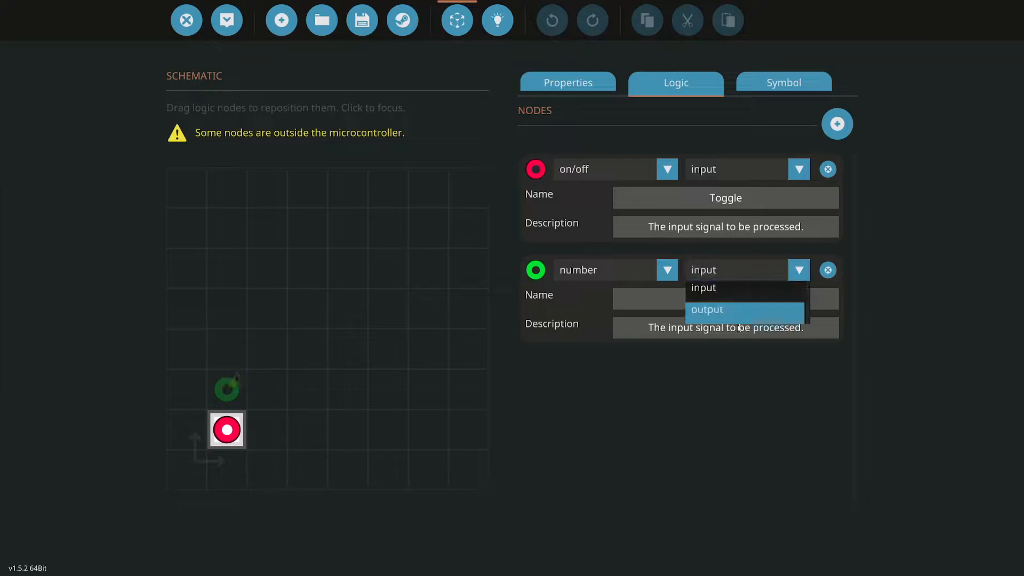
click(707, 309)
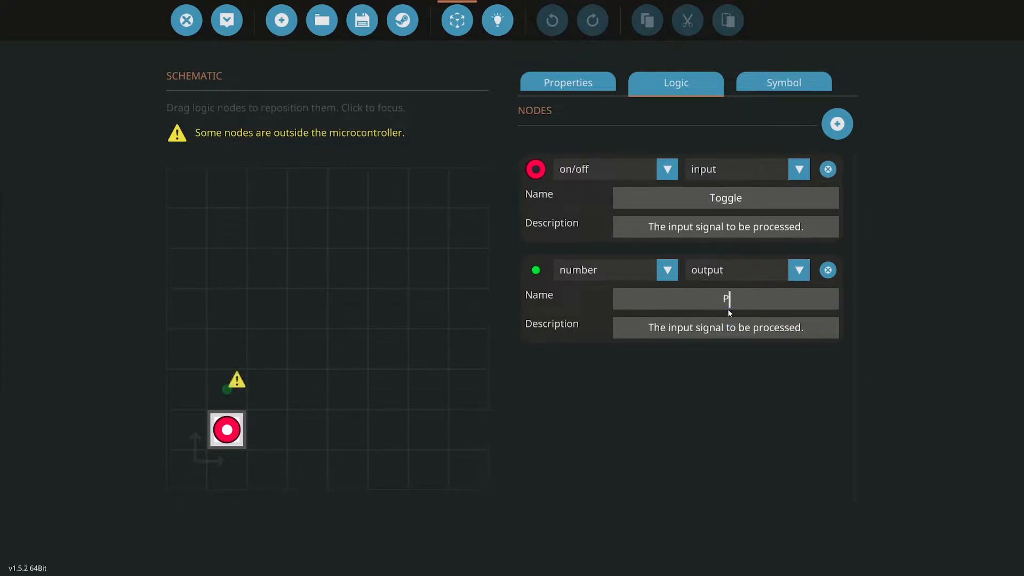
click(567, 82)
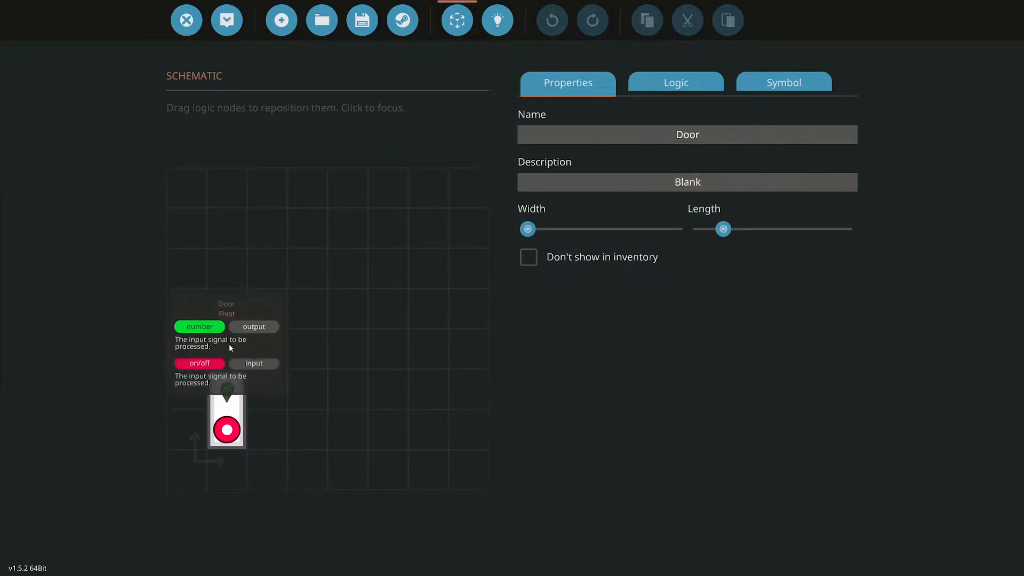
Step: Wire Toggle into a Numerical Switchbox with Constant Number 1 feeding Pivot
click(497, 19)
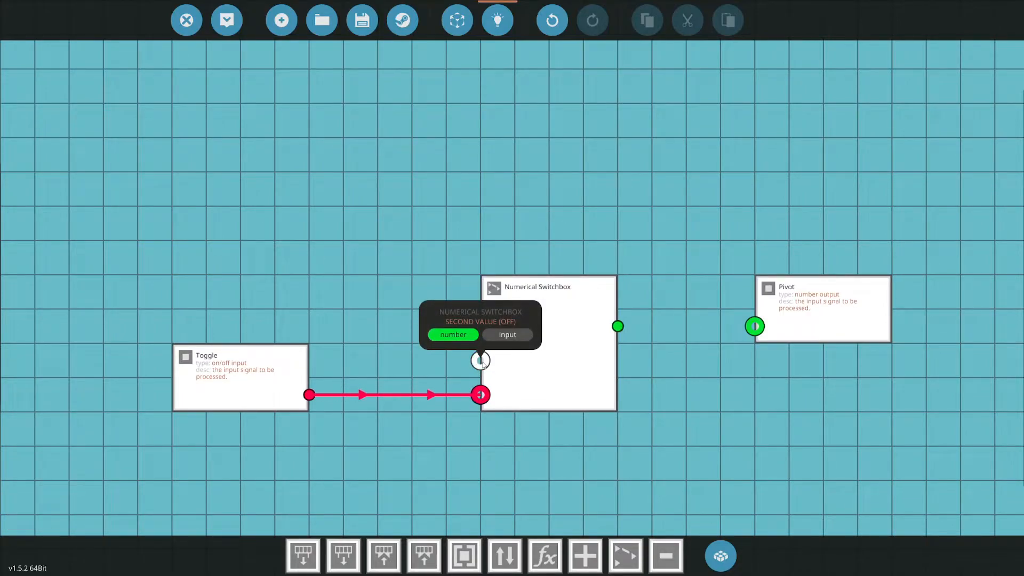
mouse_move(664, 555)
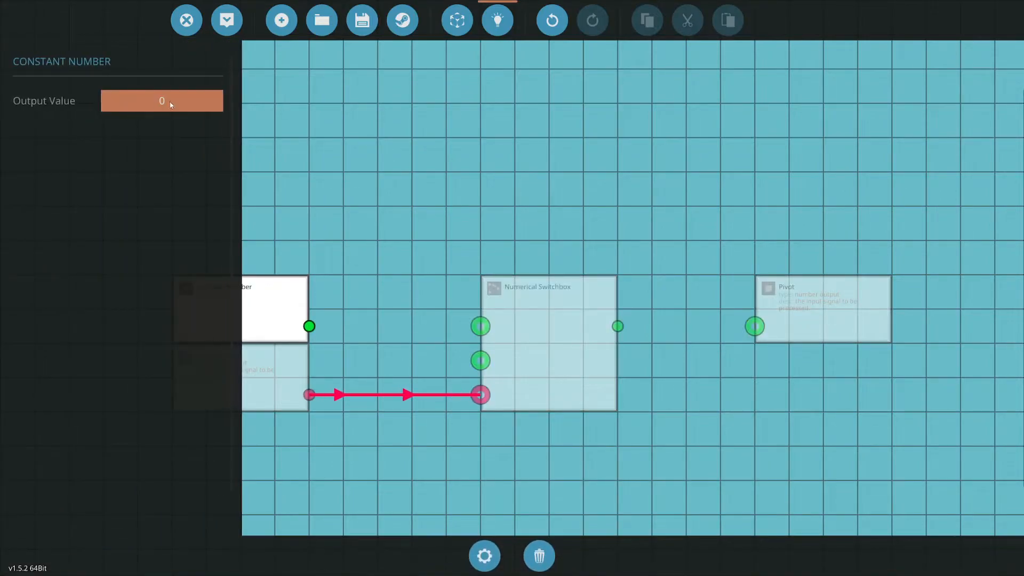
text(1)
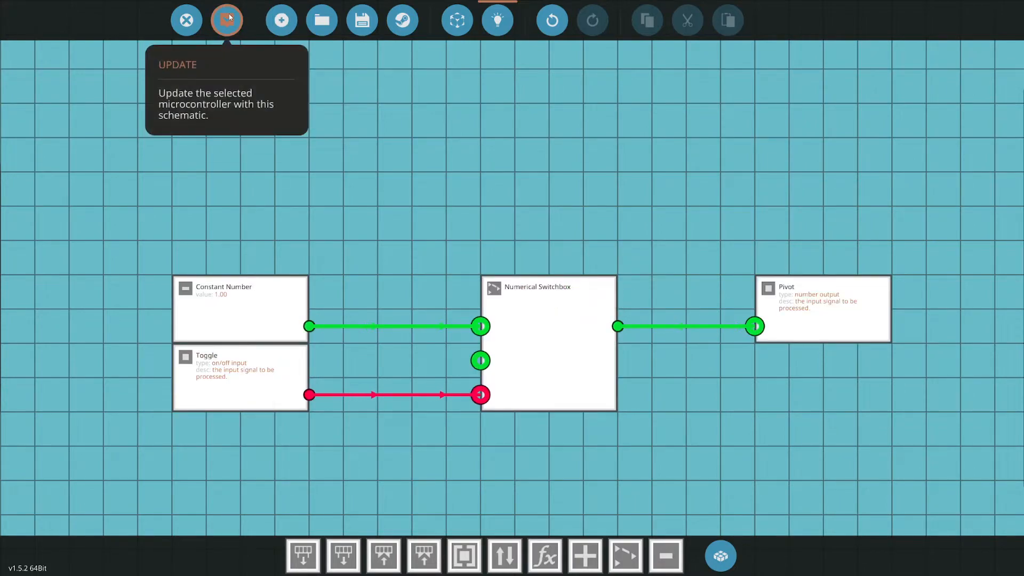
Step: Update the Door microcontroller with the new schematic and confirm
click(226, 19)
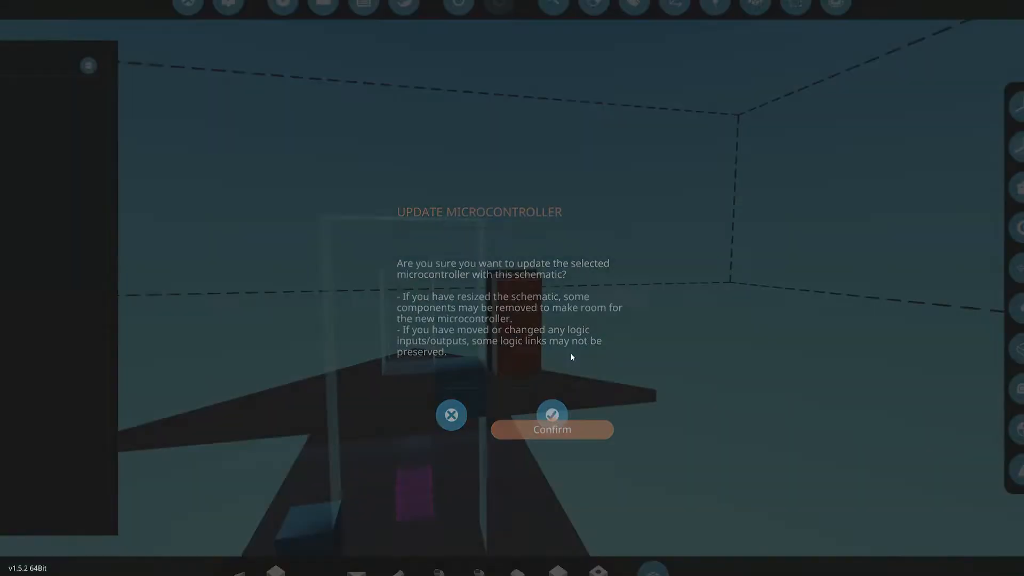
click(551, 414)
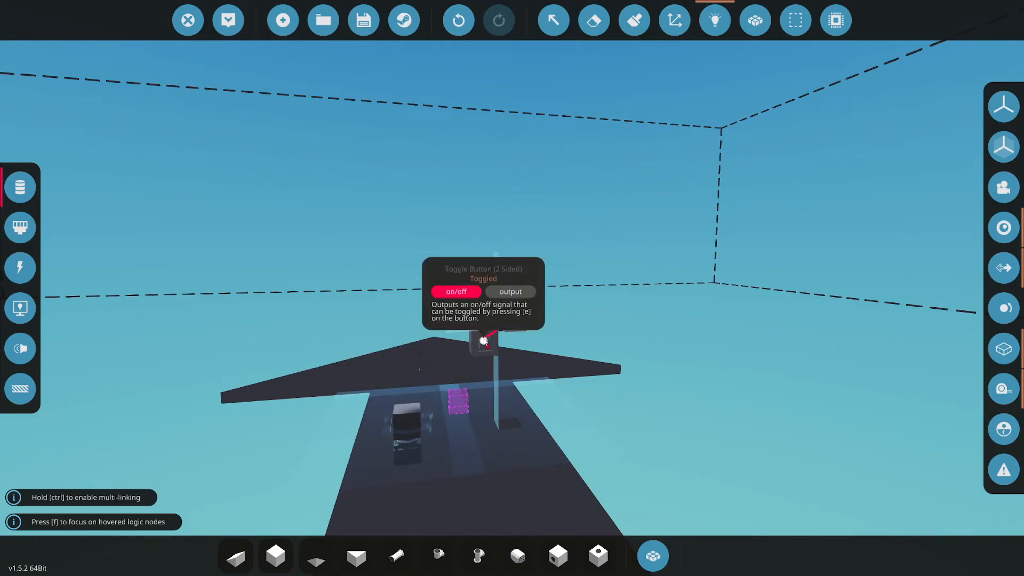
mouse_move(228, 19)
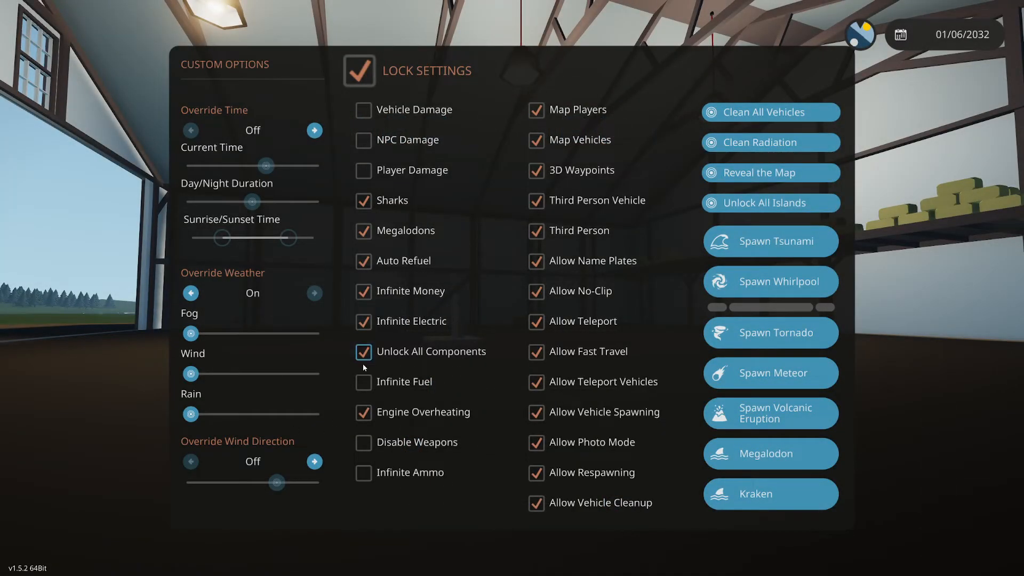
Step: Close the options menu and spawn into the hangar to try the door
key(Escape)
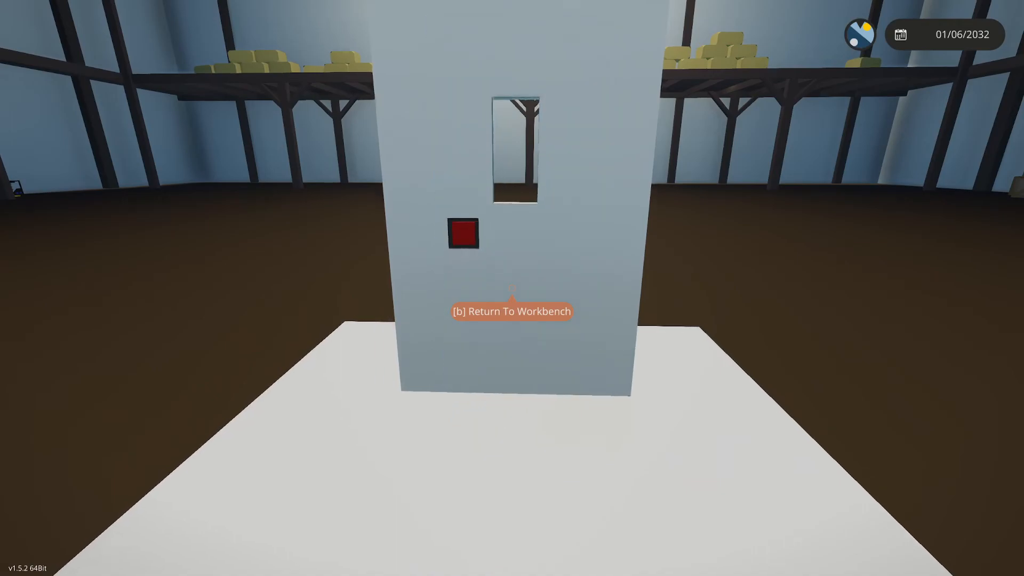
key(b)
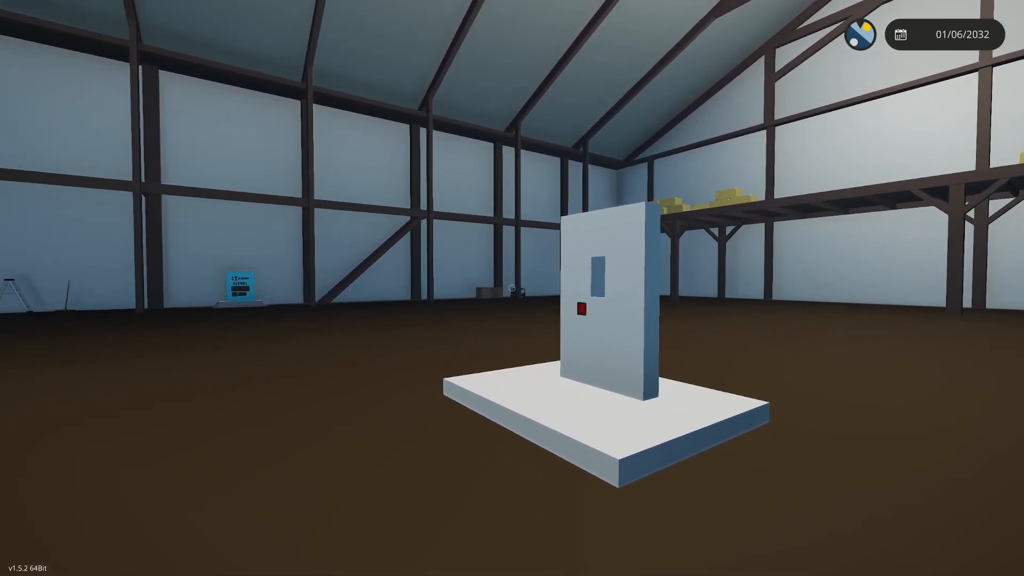
mouse_move(511, 288)
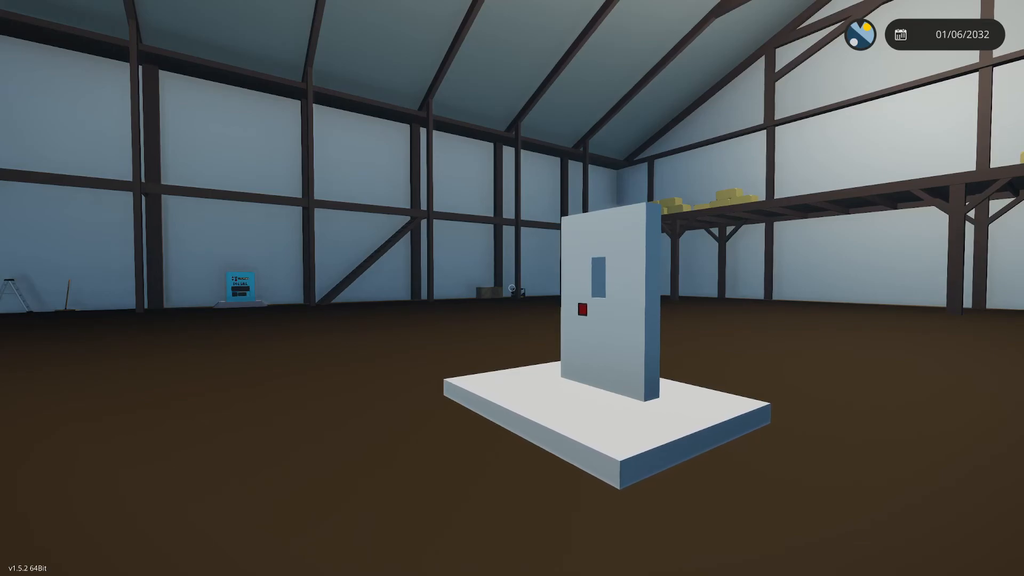
mouse_move(511, 288)
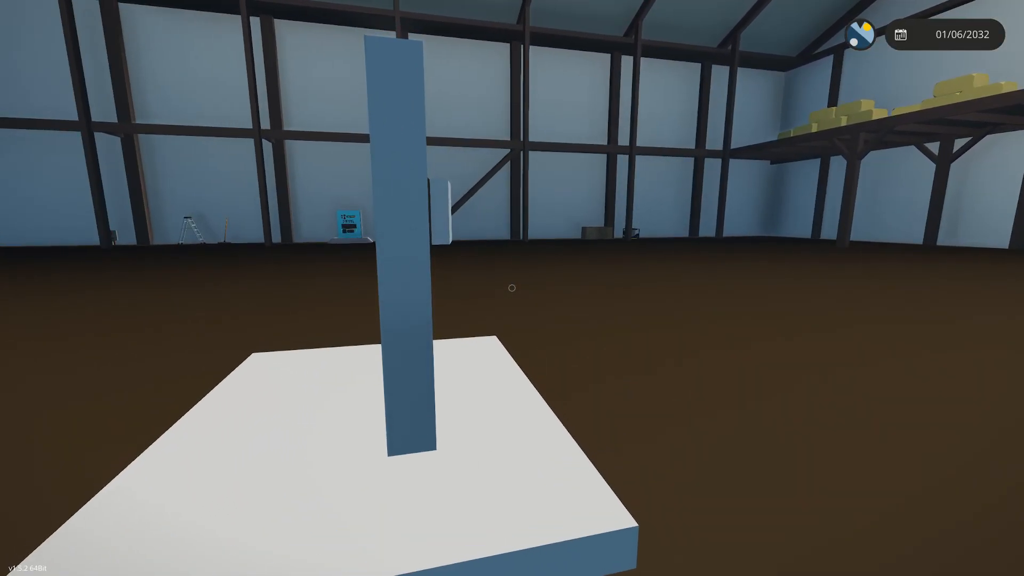